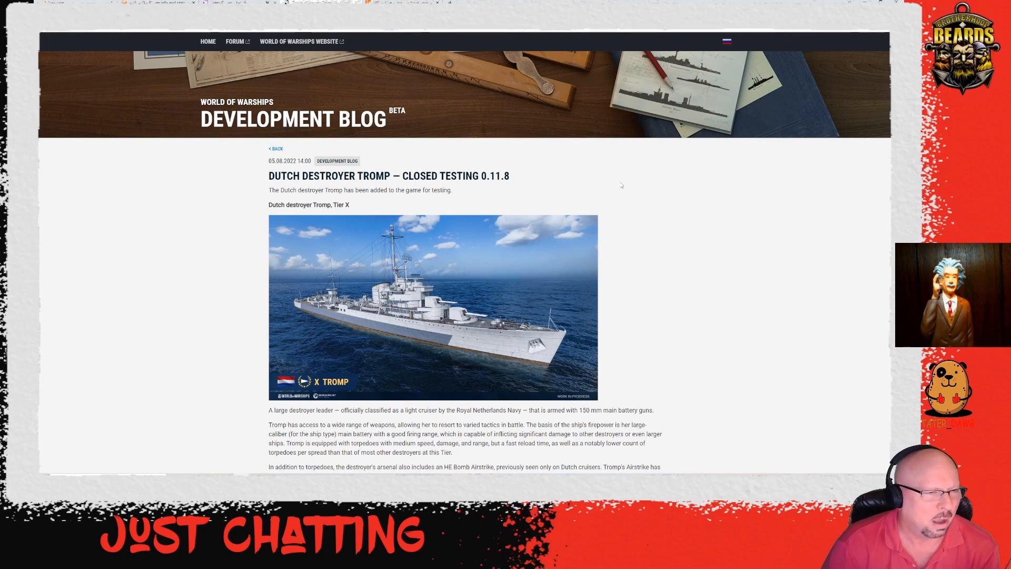
# Step: Scroll down past the banner to the start of Tromp's Ship's parameters section
pyautogui.scroll(-3)
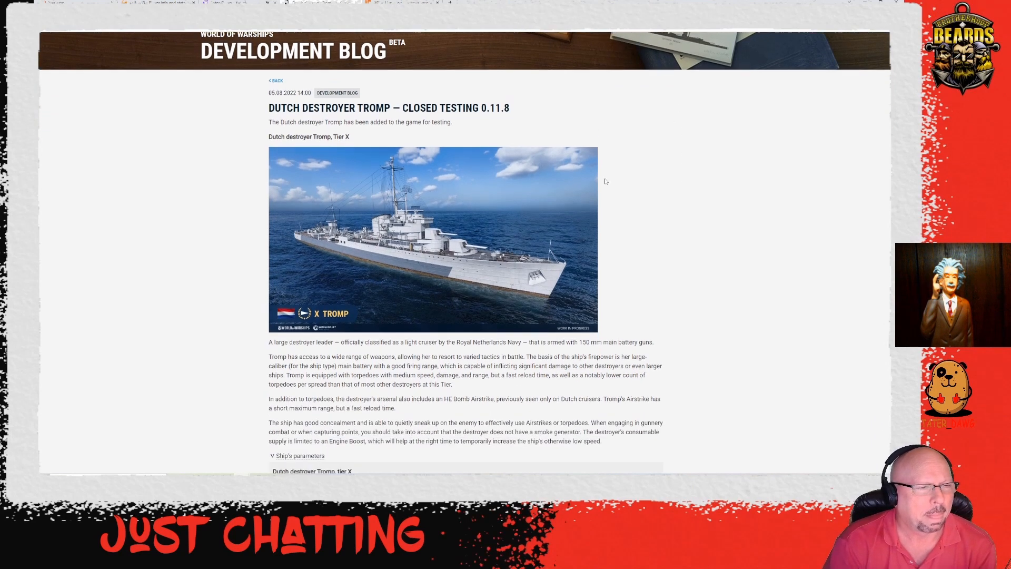
pyautogui.scroll(-3)
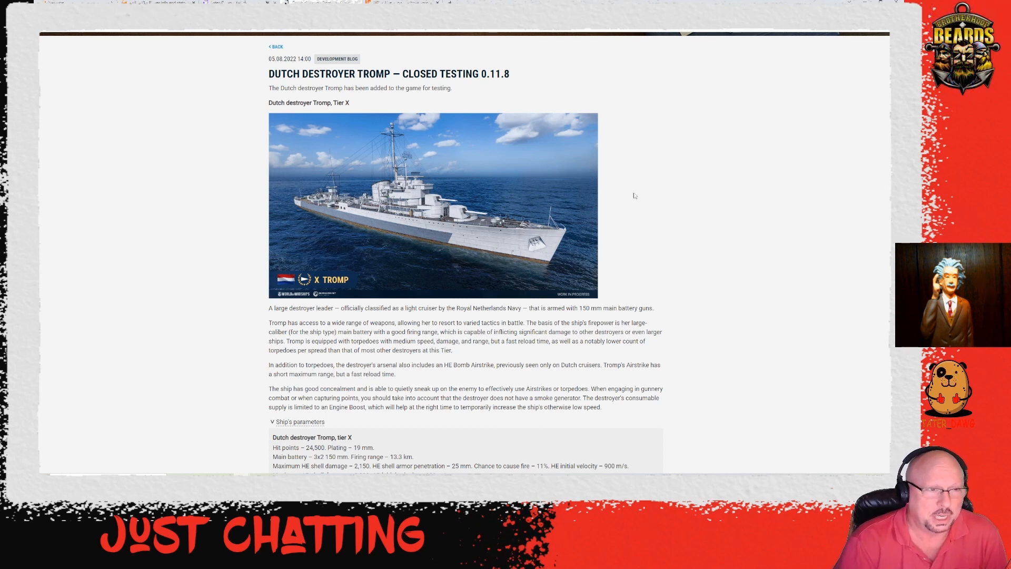
# Step: Scroll down to Tromp's main battery, reload time and torpedo tube stats
pyautogui.scroll(-3)
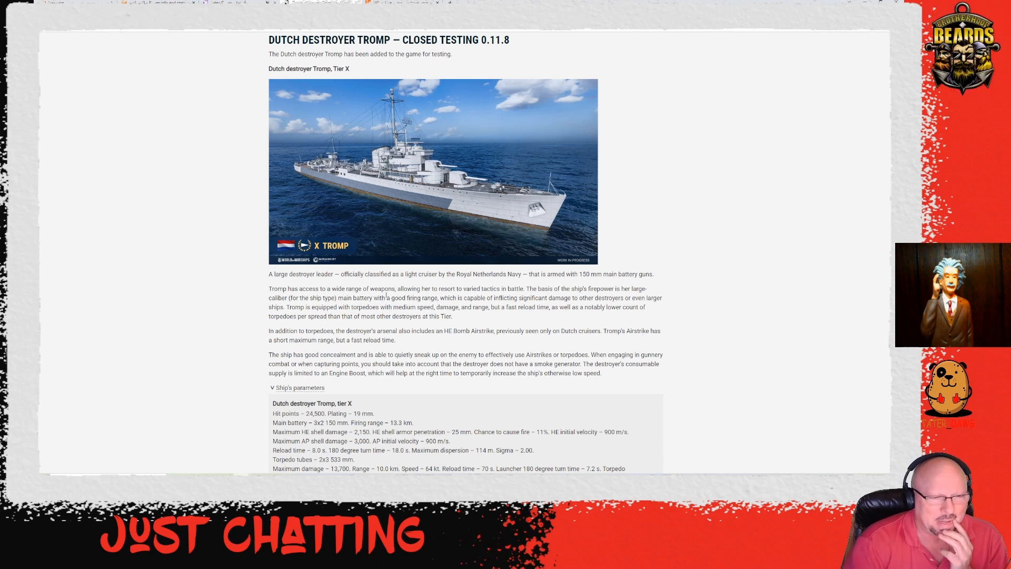
pyautogui.moveTo(458, 298)
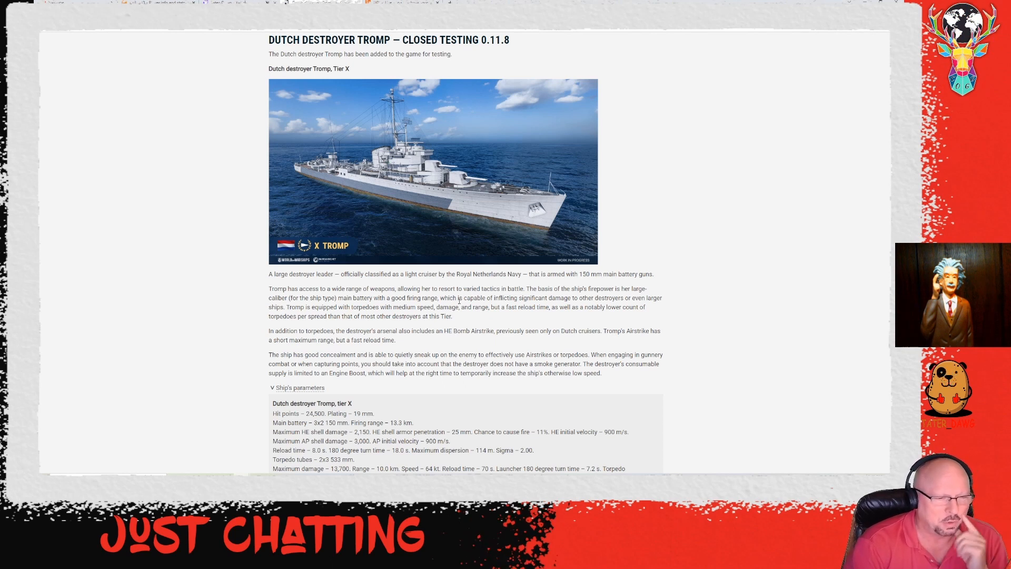
pyautogui.moveTo(514, 326)
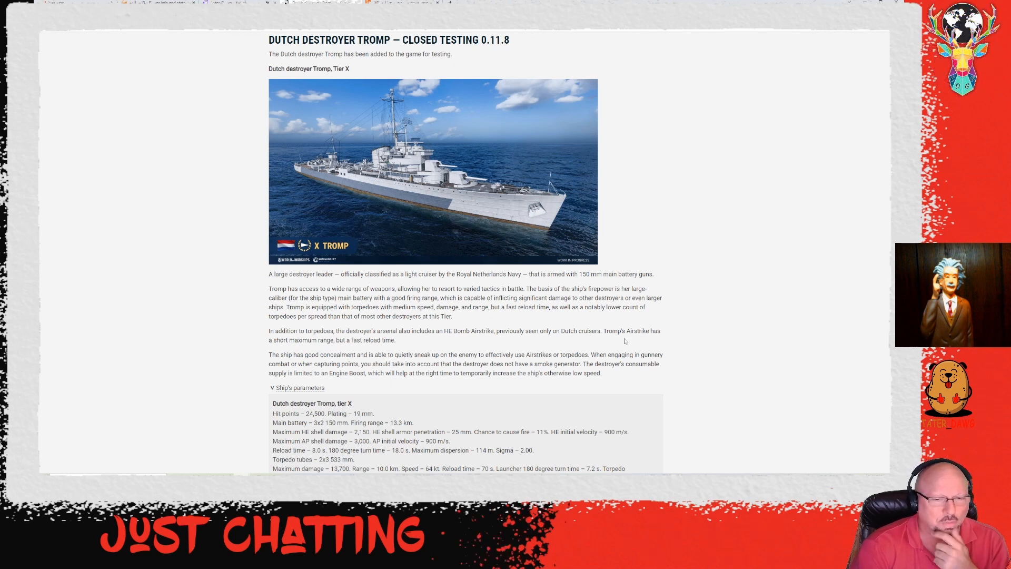
pyautogui.moveTo(580, 366)
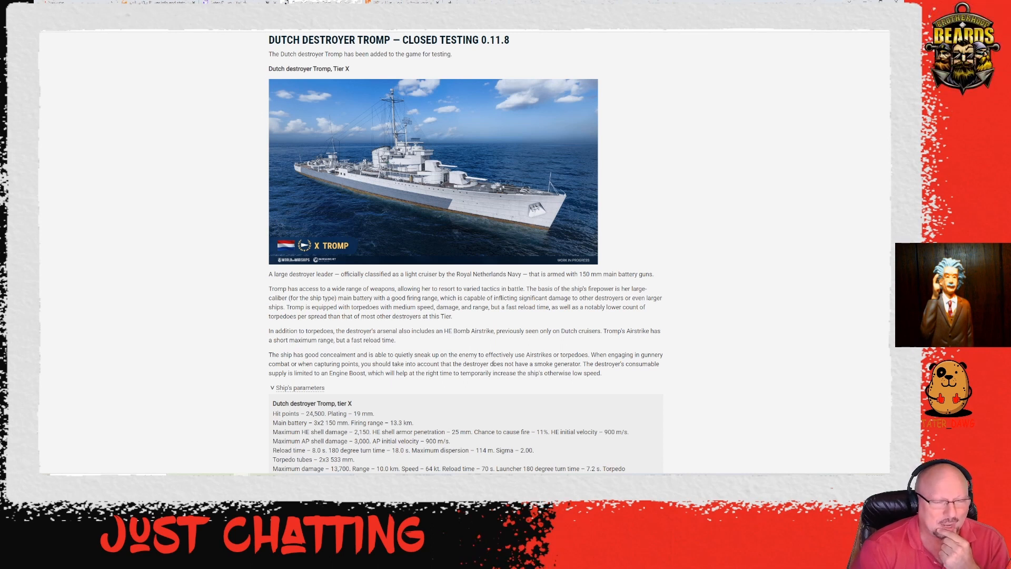
pyautogui.moveTo(475, 347)
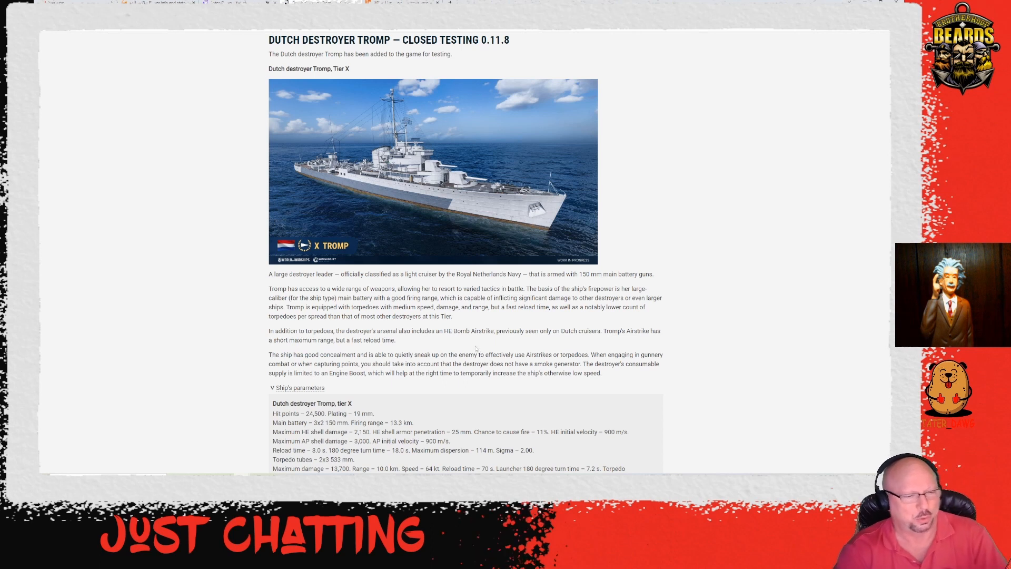
# Step: Scroll through Tromp's AA defense, maximum speed and detectability figures
pyautogui.scroll(-3)
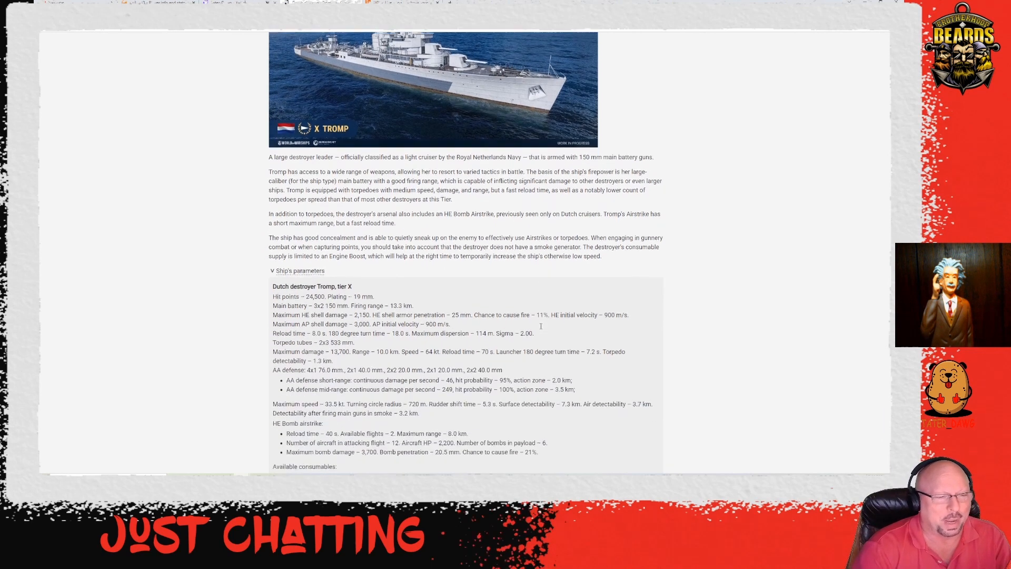
pyautogui.scroll(-3)
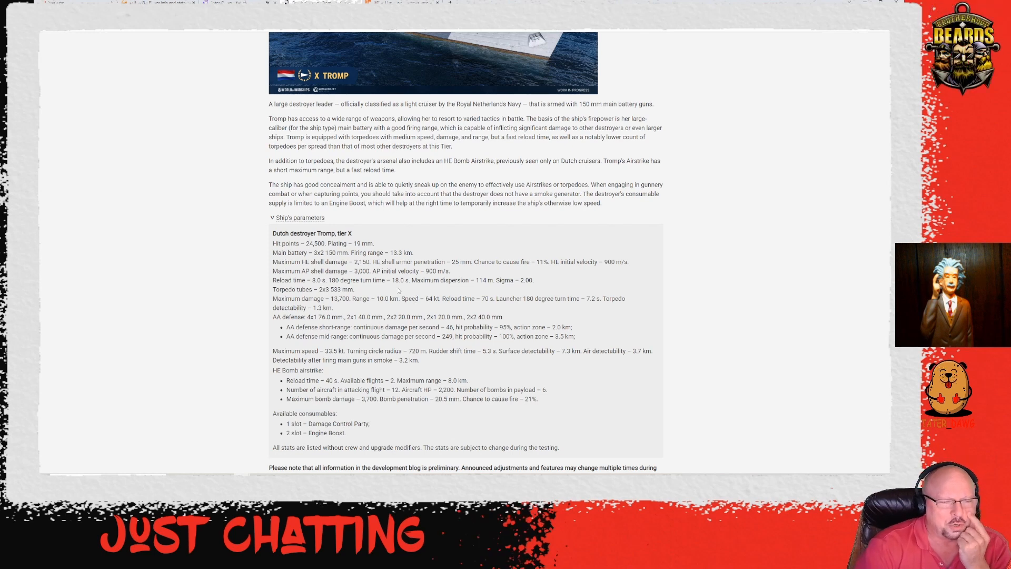
pyautogui.doubleClick(398, 280)
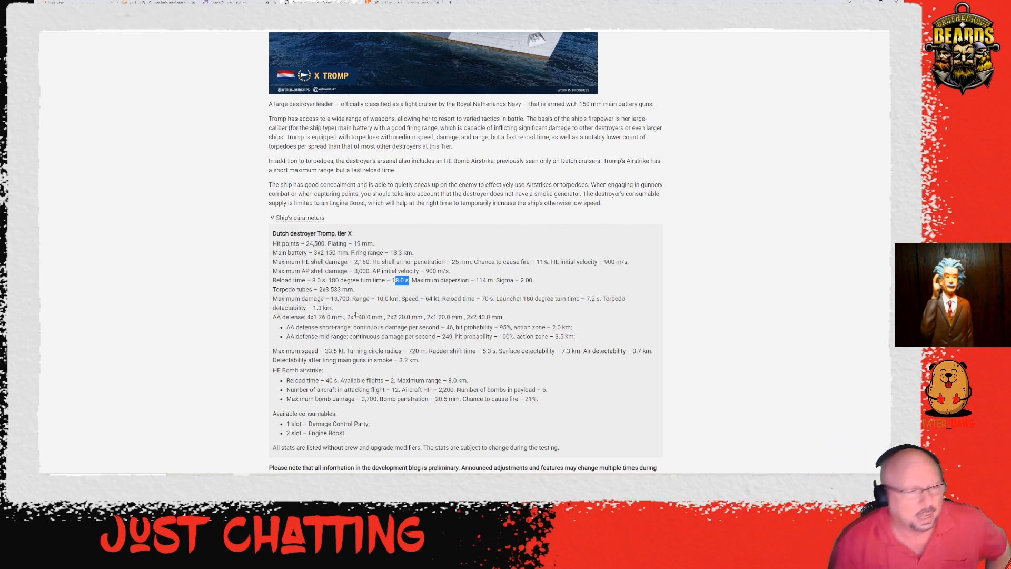
pyautogui.scroll(-3)
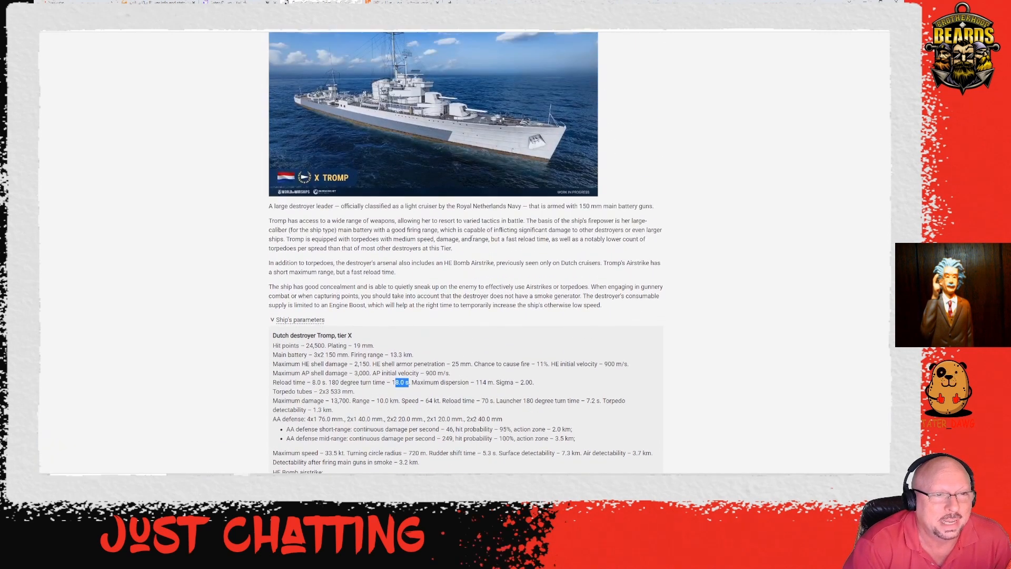
# Step: Scroll to Tromp's consumables and the preliminary-information disclaimer
pyautogui.scroll(-3)
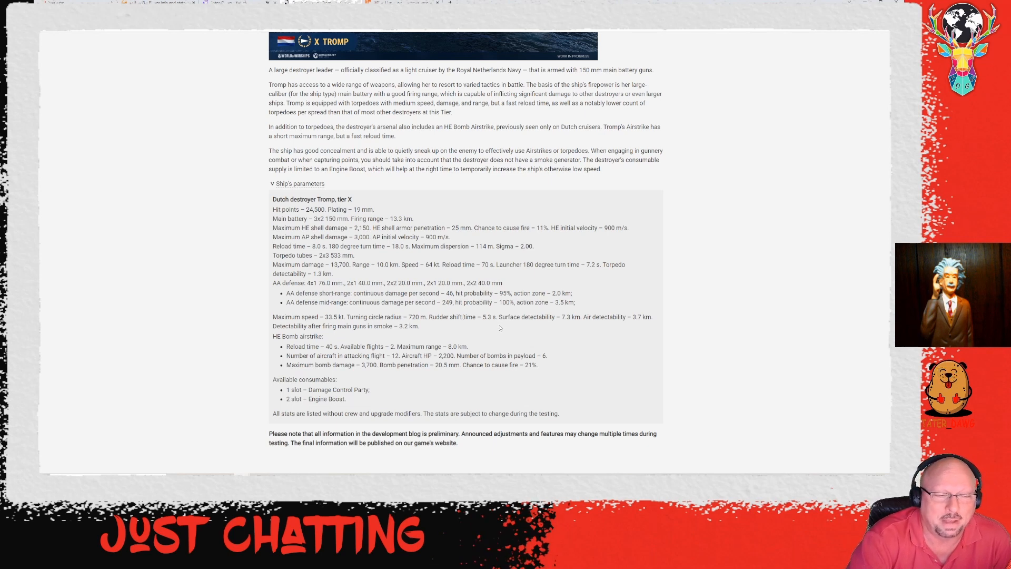
pyautogui.moveTo(537, 330)
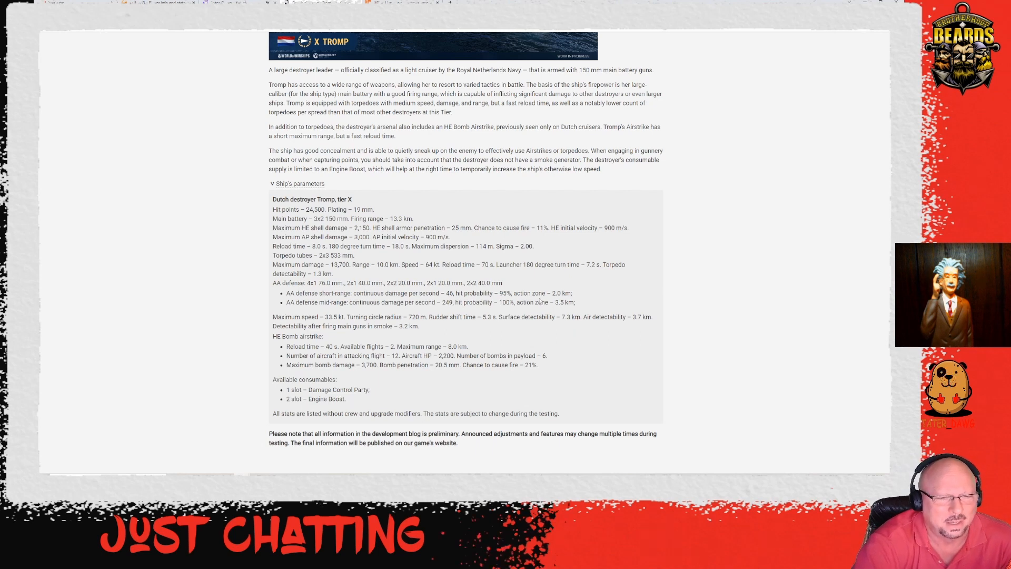
pyautogui.moveTo(536, 293)
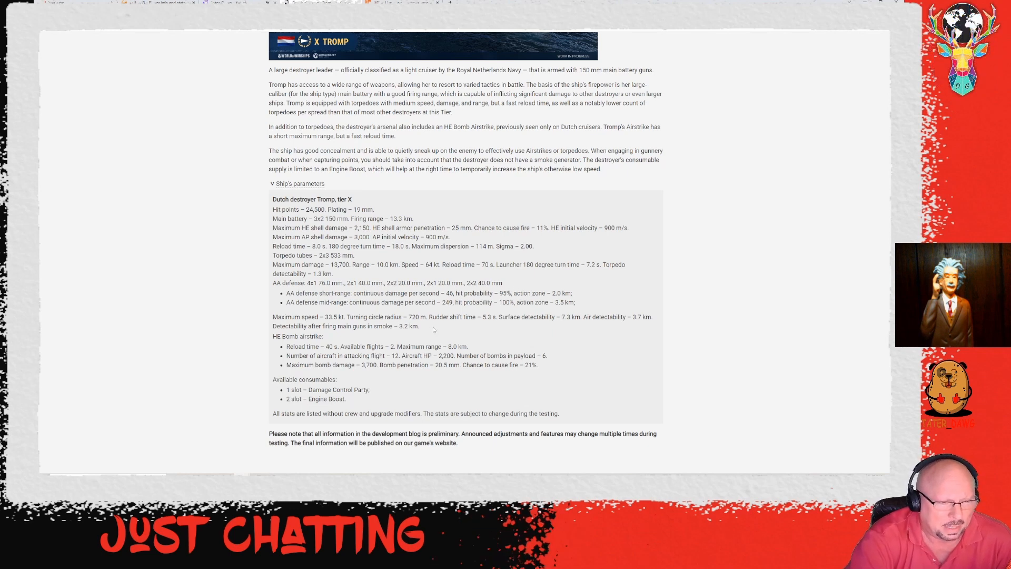
pyautogui.moveTo(419, 328)
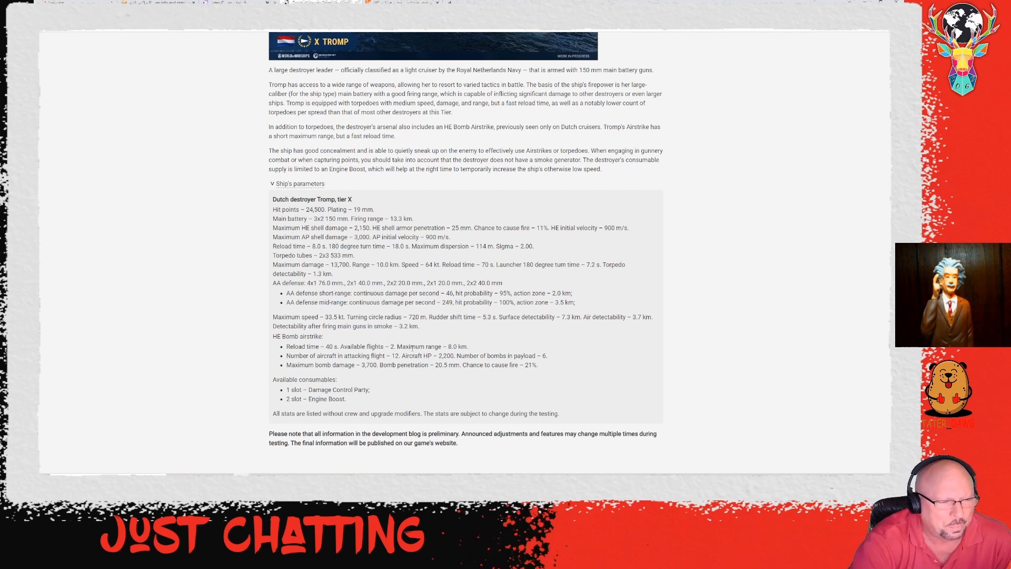
# Step: Scroll down to the page footer, then back up to the Tromp, Tier X heading and ship image
pyautogui.scroll(-3)
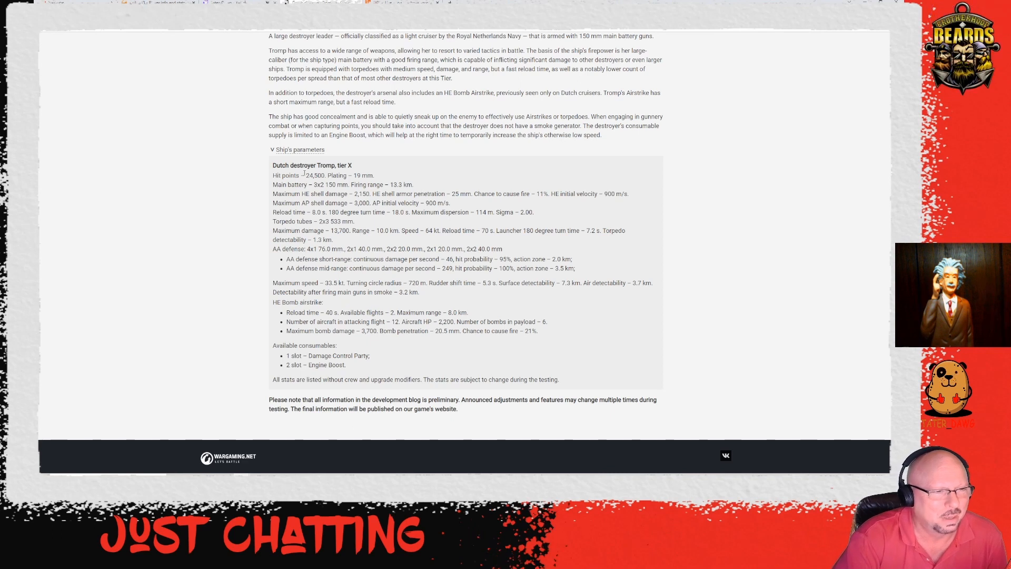
pyautogui.moveTo(272, 166); pyautogui.dragTo(406, 321)
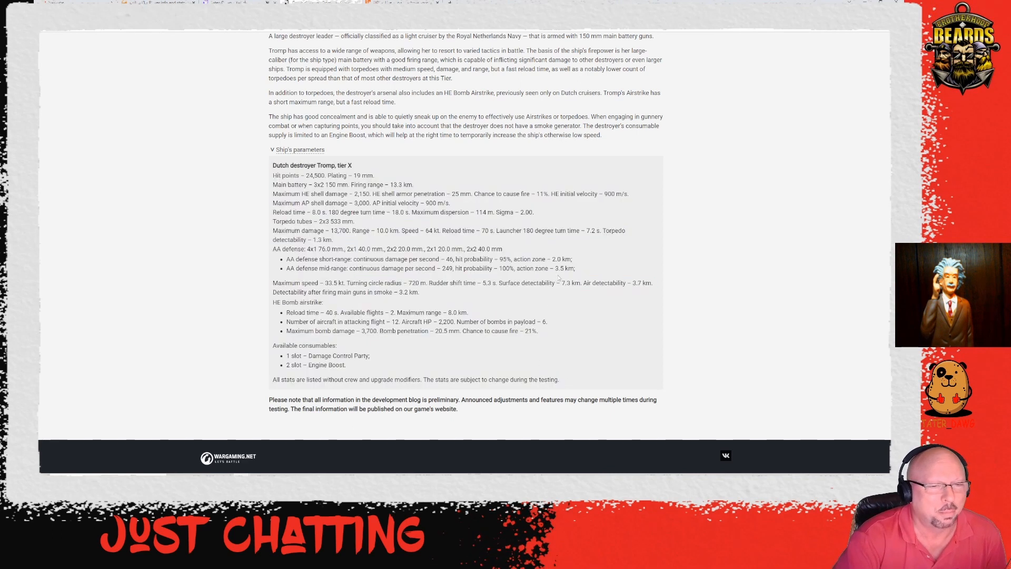
pyautogui.scroll(3)
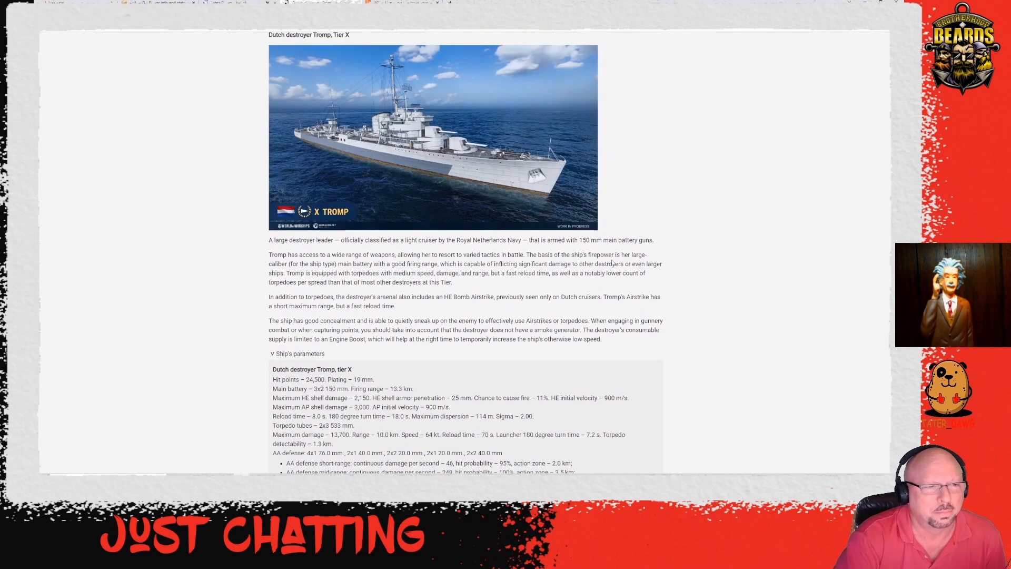